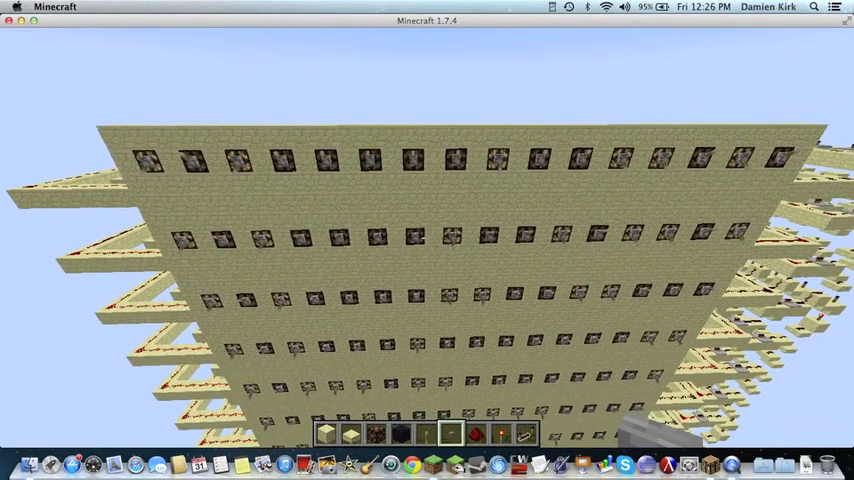
{"action": "mouse_move", "coordinate": [428, 240]}
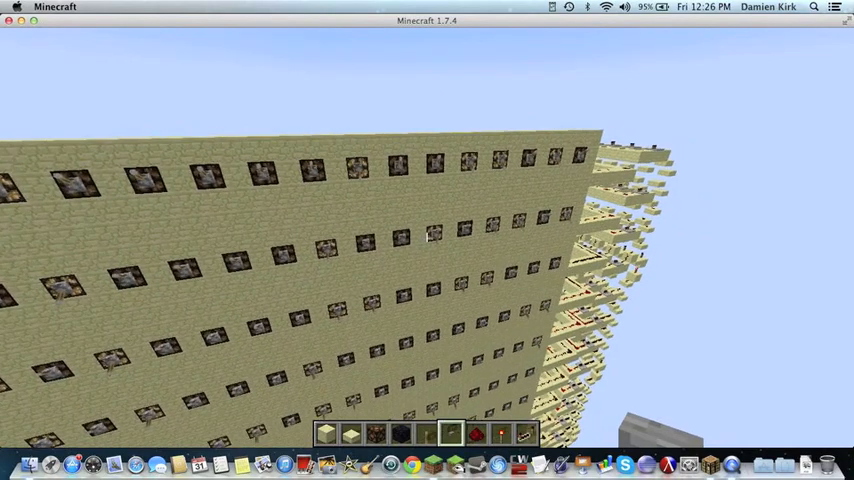
{"action": "mouse_move", "coordinate": [428, 240]}
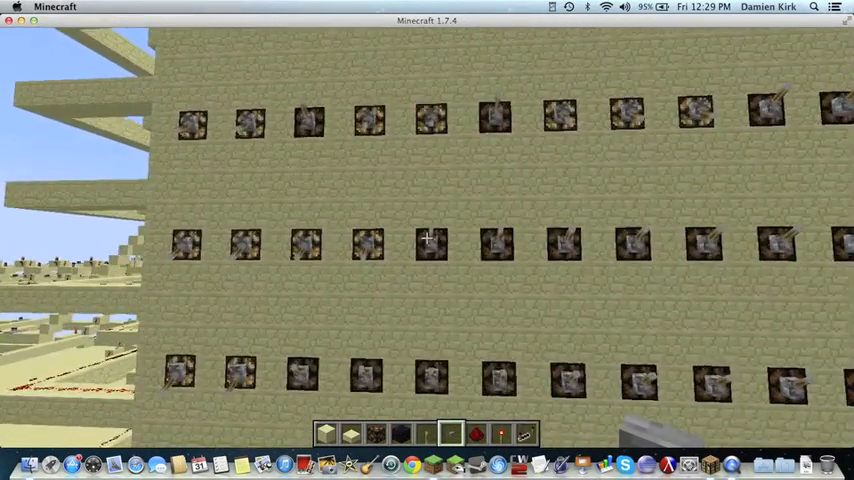
{"action": "mouse_move", "coordinate": [428, 240]}
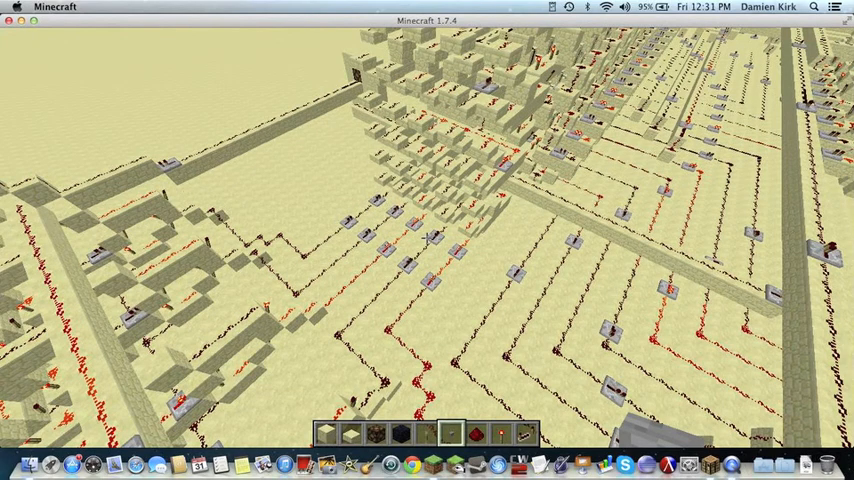
{"action": "mouse_move", "coordinate": [428, 240]}
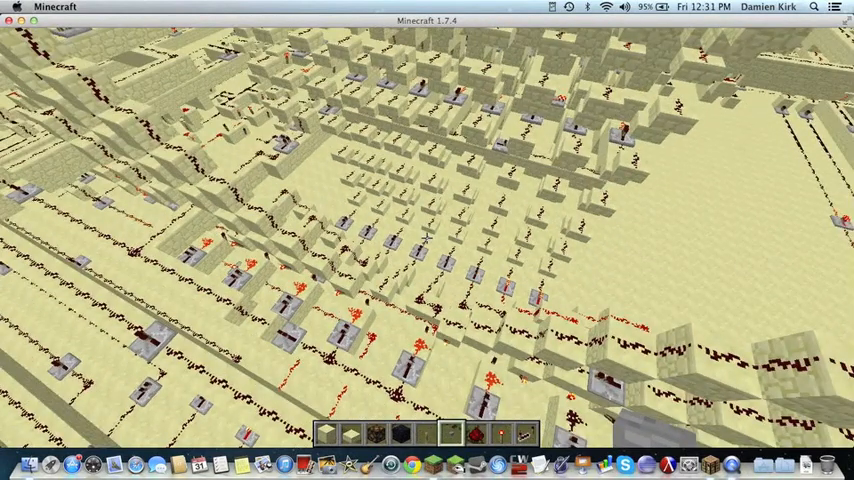
{"action": "mouse_move", "coordinate": [428, 240]}
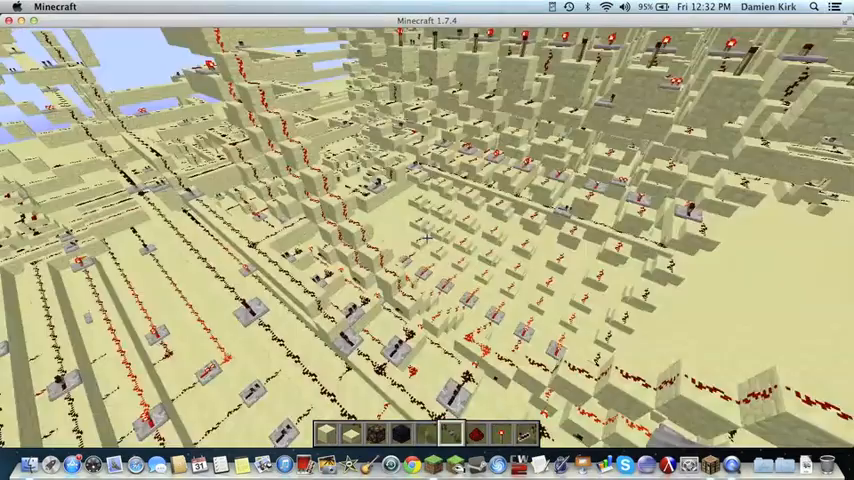
{"action": "mouse_move", "coordinate": [428, 240]}
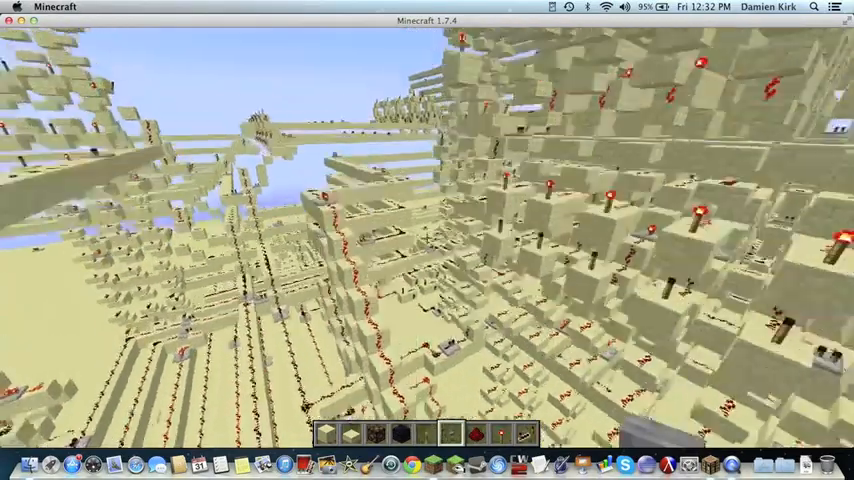
{"action": "mouse_move", "coordinate": [428, 240]}
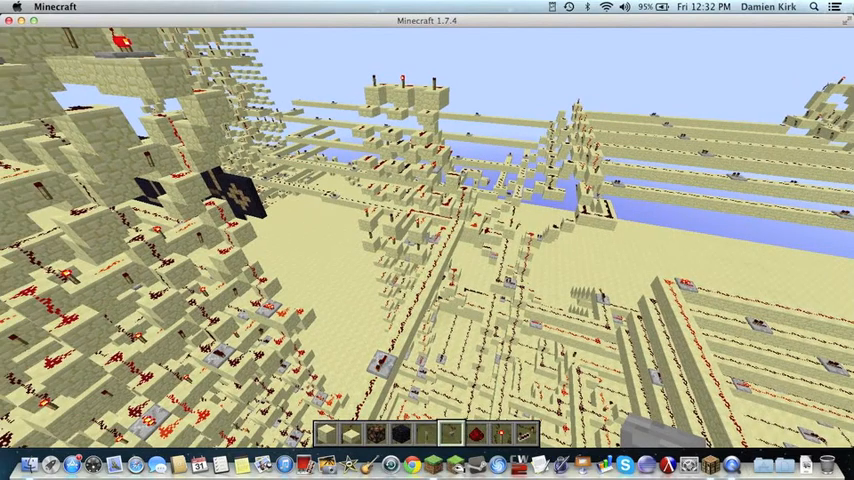
{"action": "mouse_move", "coordinate": [428, 240]}
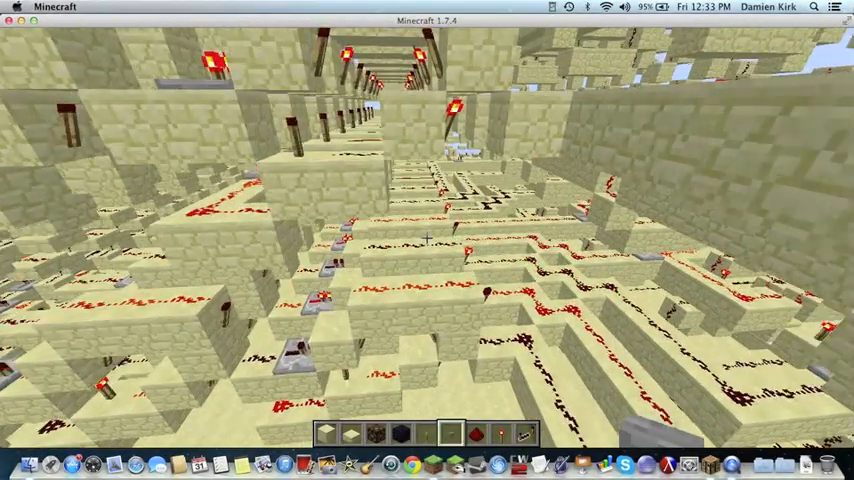
{"action": "mouse_move", "coordinate": [428, 240]}
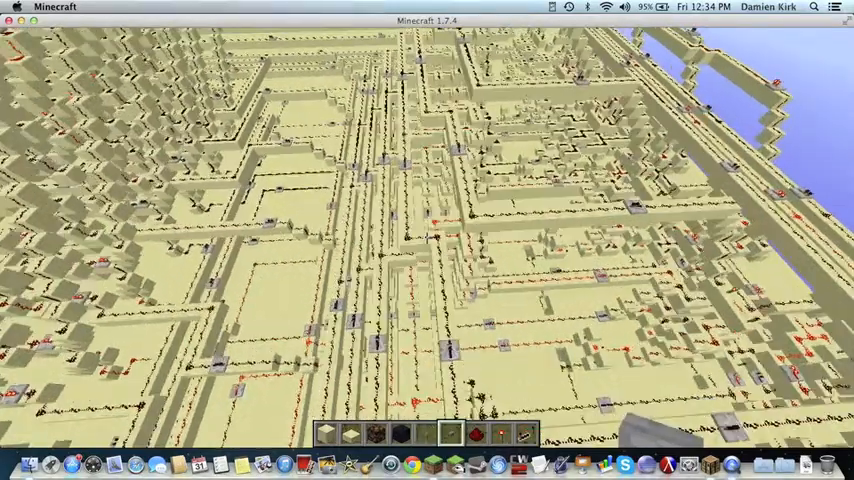
{"action": "mouse_move", "coordinate": [428, 240]}
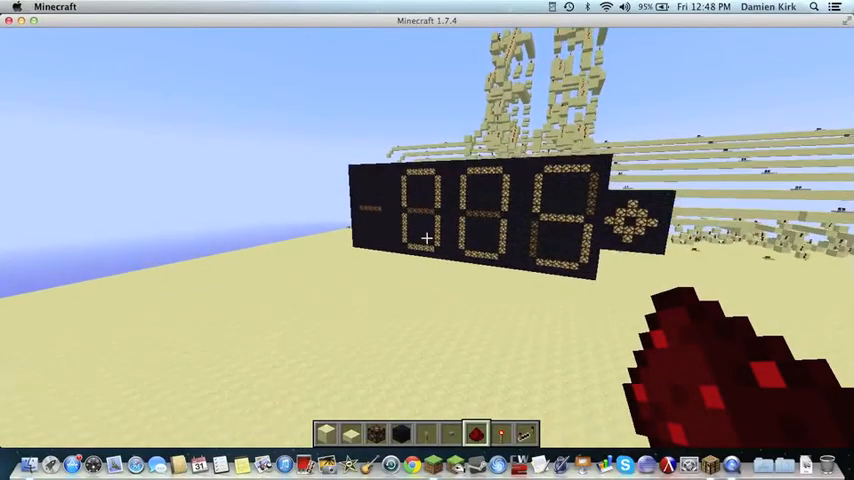
{"action": "mouse_move", "coordinate": [428, 240]}
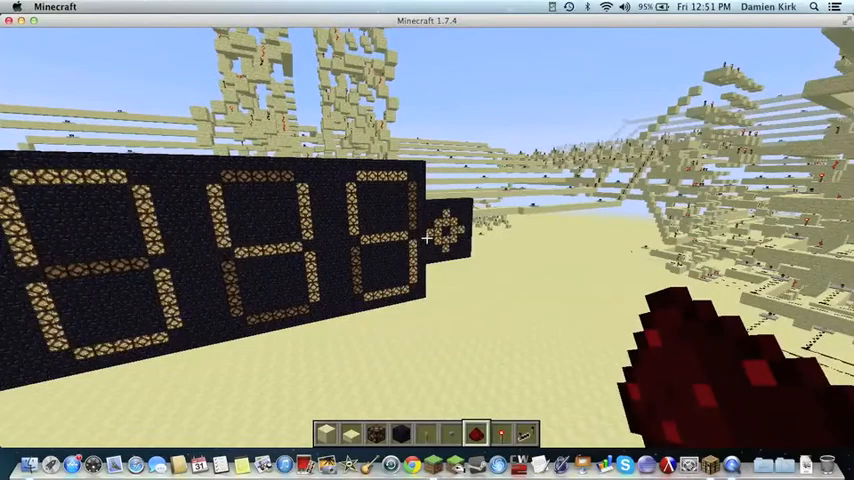
{"action": "mouse_move", "coordinate": [428, 240]}
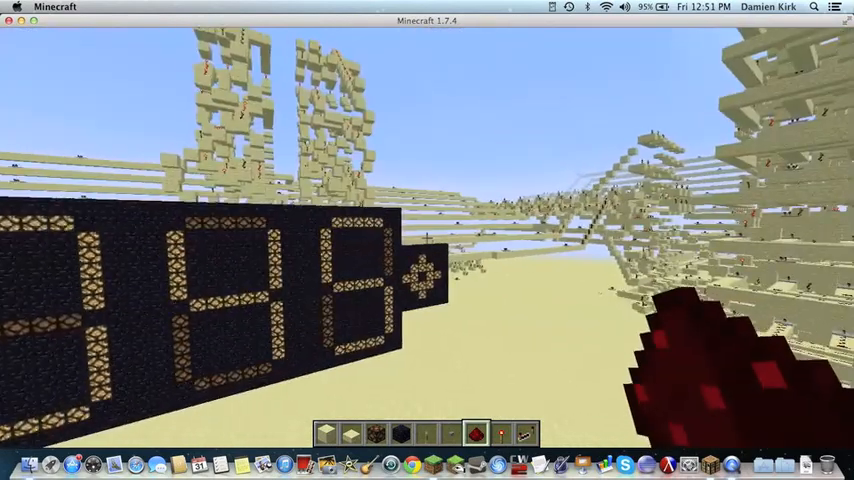
{"action": "mouse_move", "coordinate": [428, 240]}
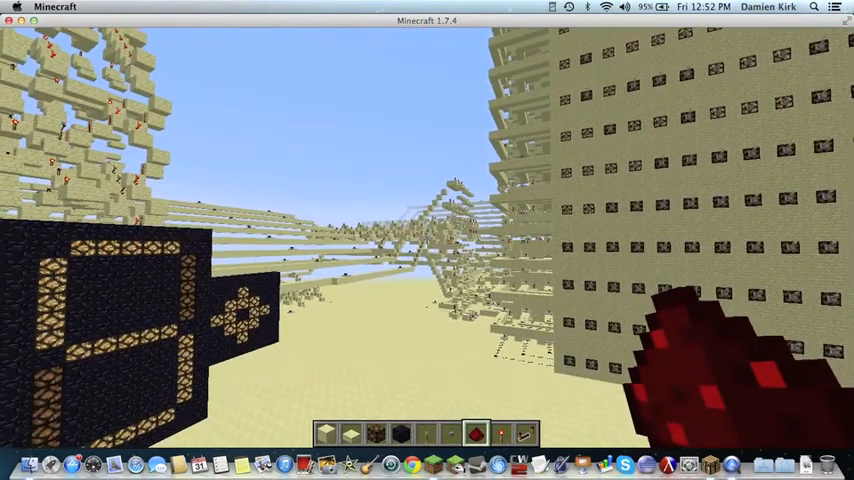
{"action": "mouse_move", "coordinate": [428, 240]}
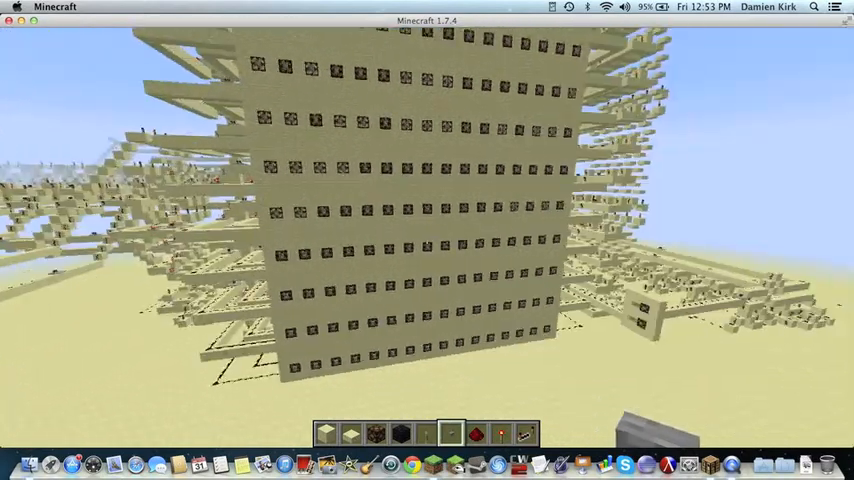
{"action": "mouse_move", "coordinate": [428, 240]}
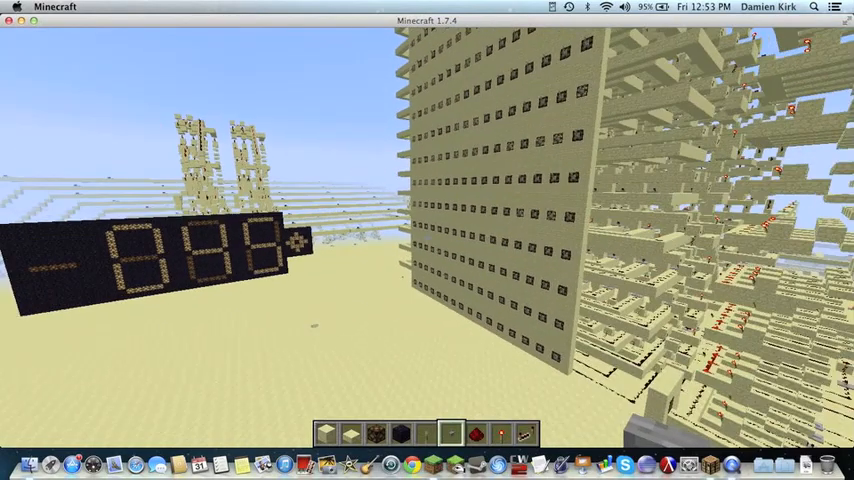
{"action": "mouse_move", "coordinate": [428, 240]}
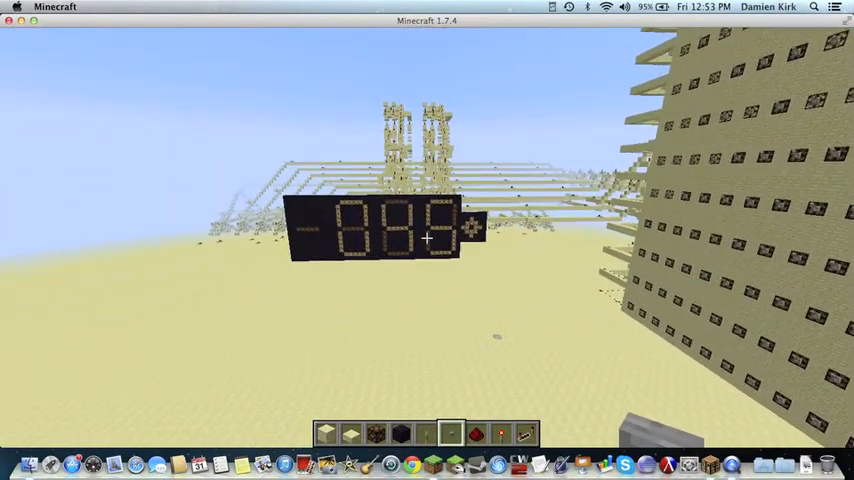
{"action": "mouse_move", "coordinate": [428, 240]}
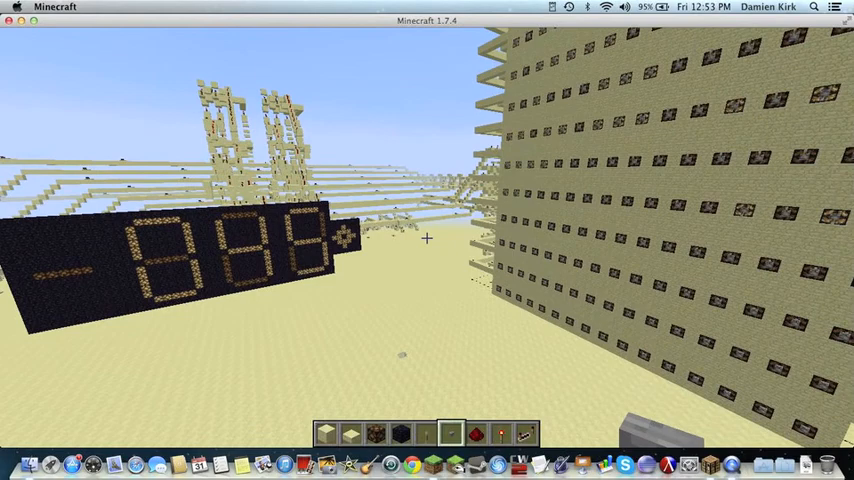